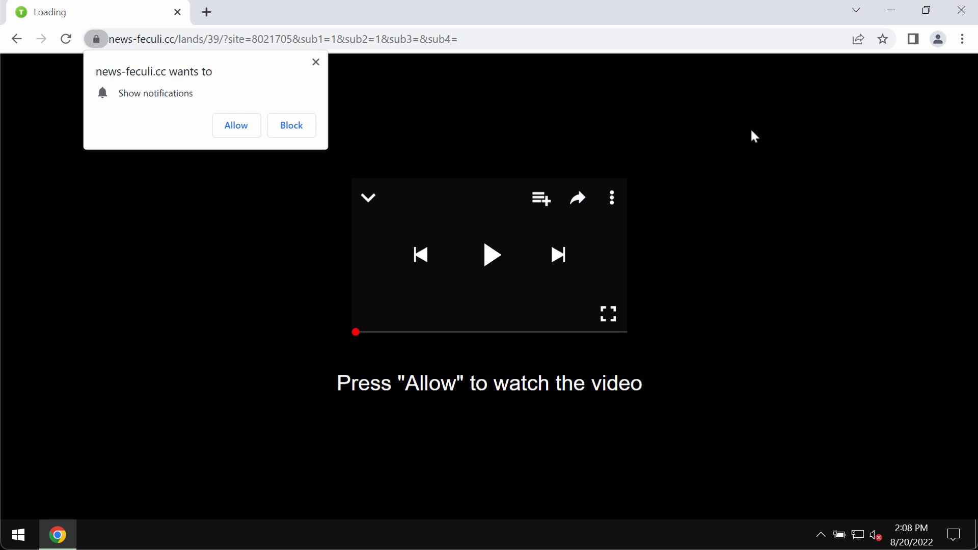
# Allow news-feculi.cc to send notifications from its prompt
pyautogui.click(961, 39)
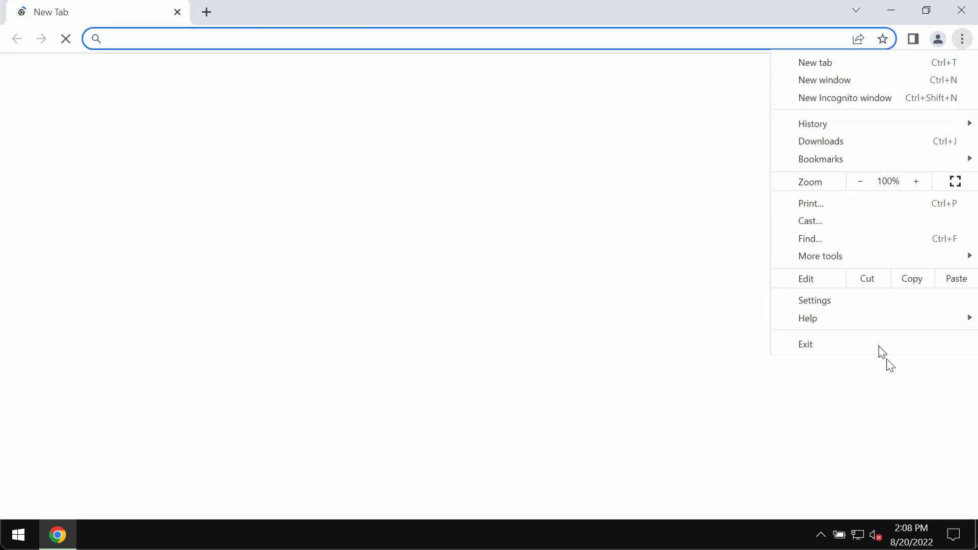
# Choose Settings from the Chrome menu to open chrome://settings
pyautogui.click(814, 300)
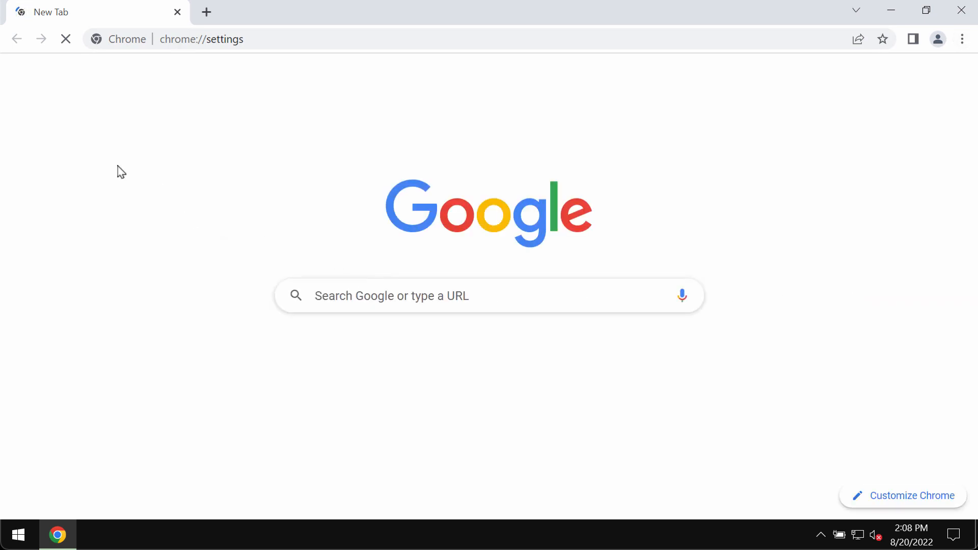
pyautogui.moveTo(113, 134)
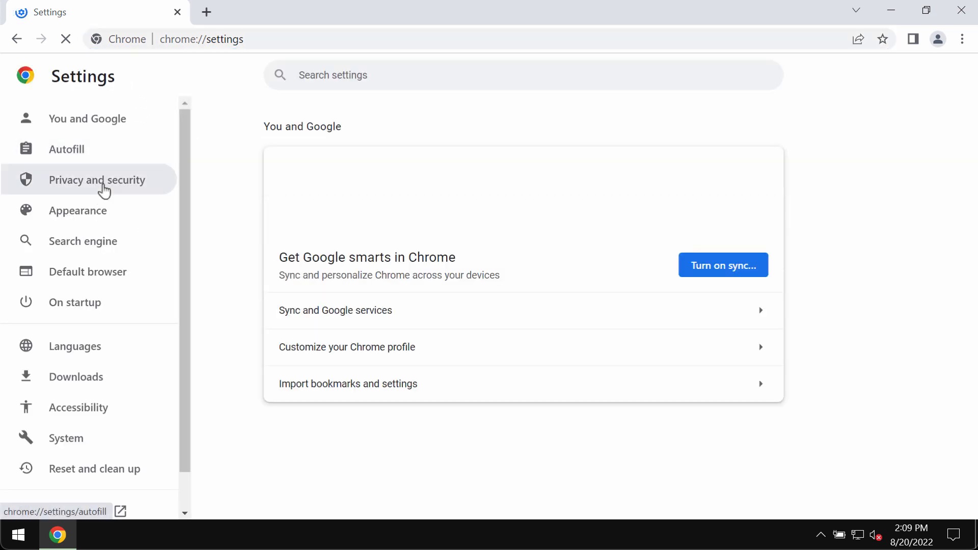
# Open Privacy and security and scroll down toward the notification site settings
pyautogui.click(97, 180)
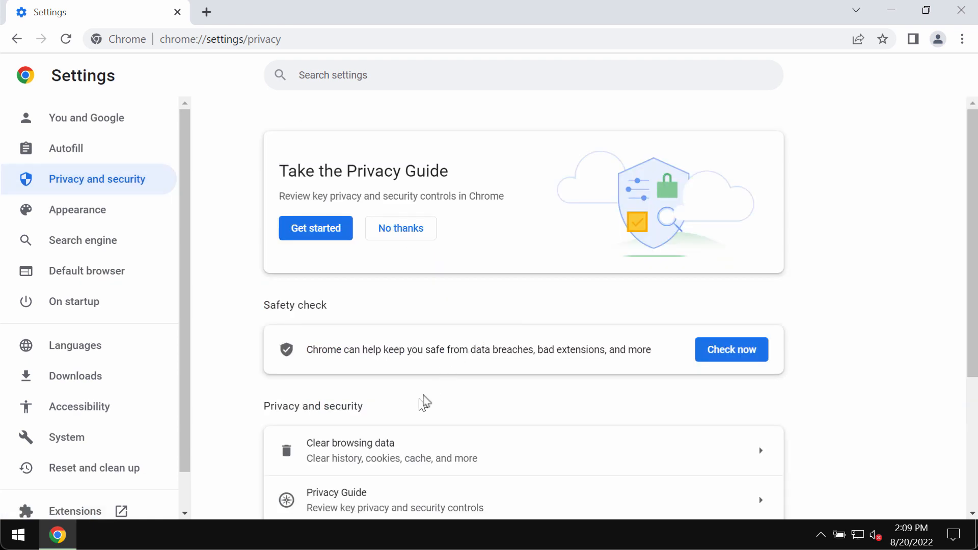
pyautogui.scroll(-3)
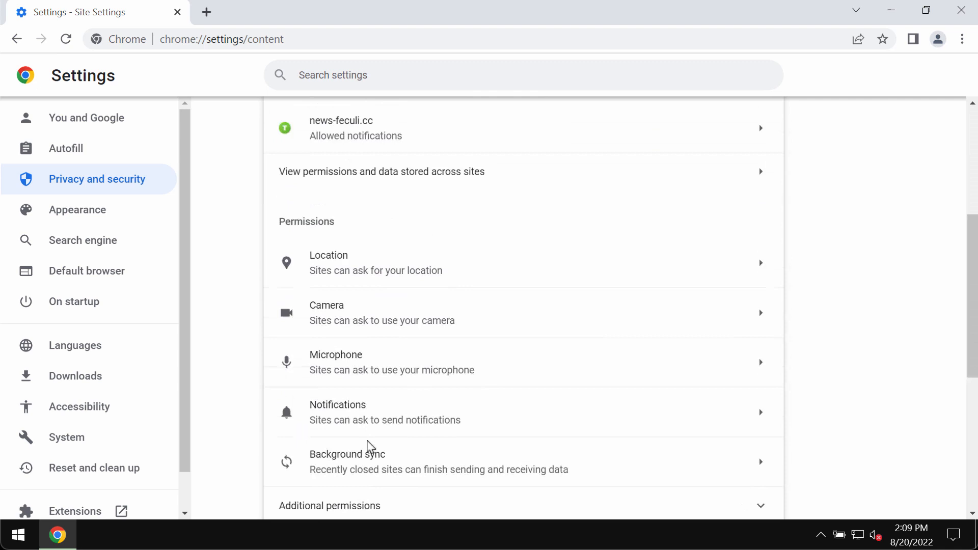
pyautogui.scroll(-3)
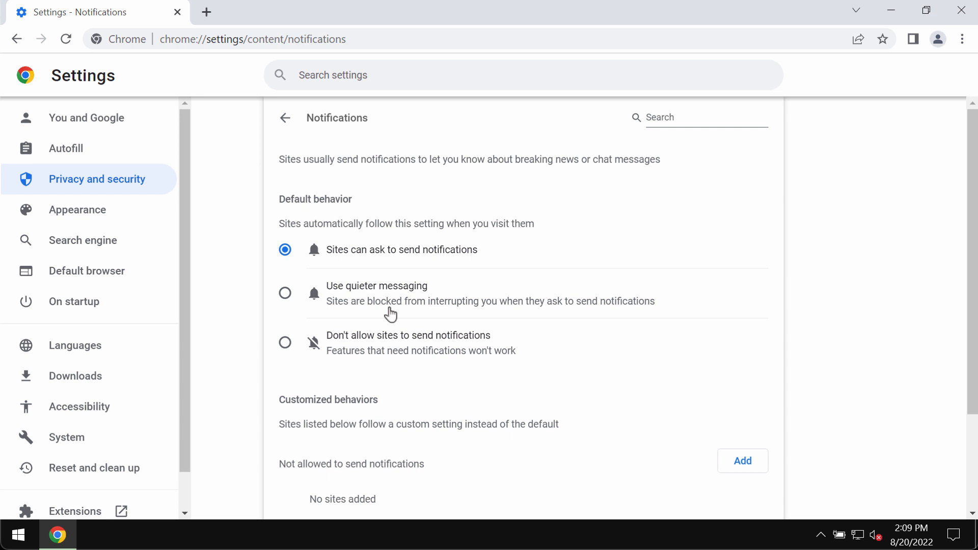
# Remove news-feculi.cc from the sites allowed to send notifications
pyautogui.scroll(-3)
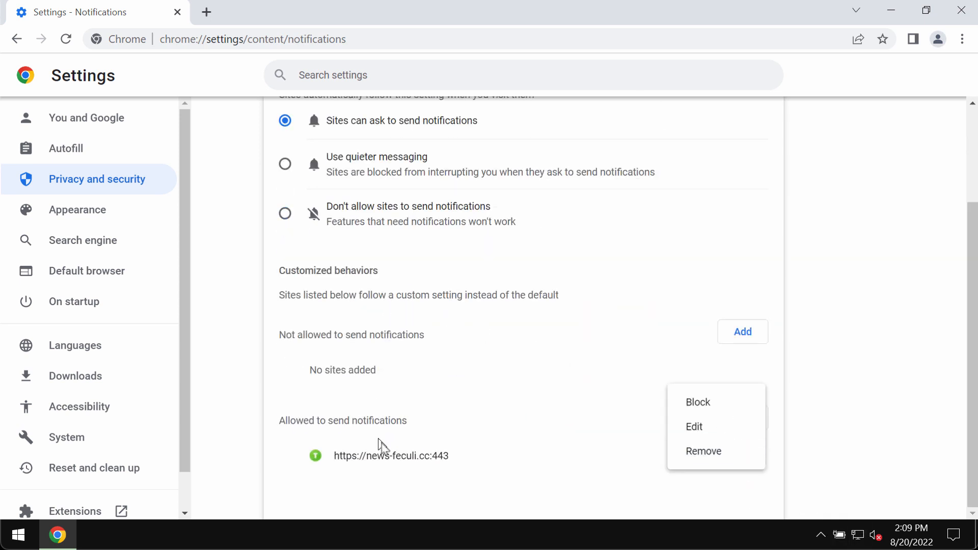
pyautogui.click(703, 451)
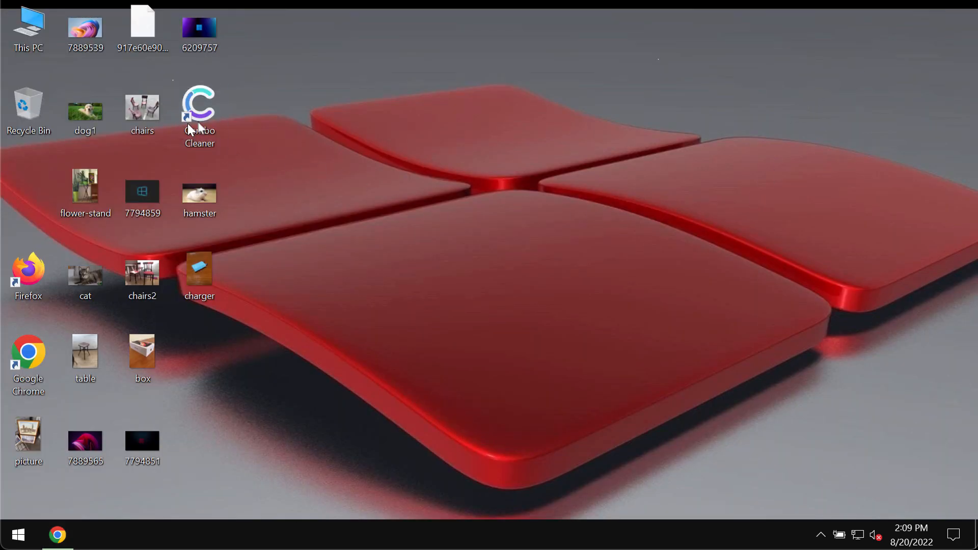
# Launch Combo Cleaner from its desktop icon, opening the dashboard with Quick Scan
pyautogui.doubleClick(199, 105)
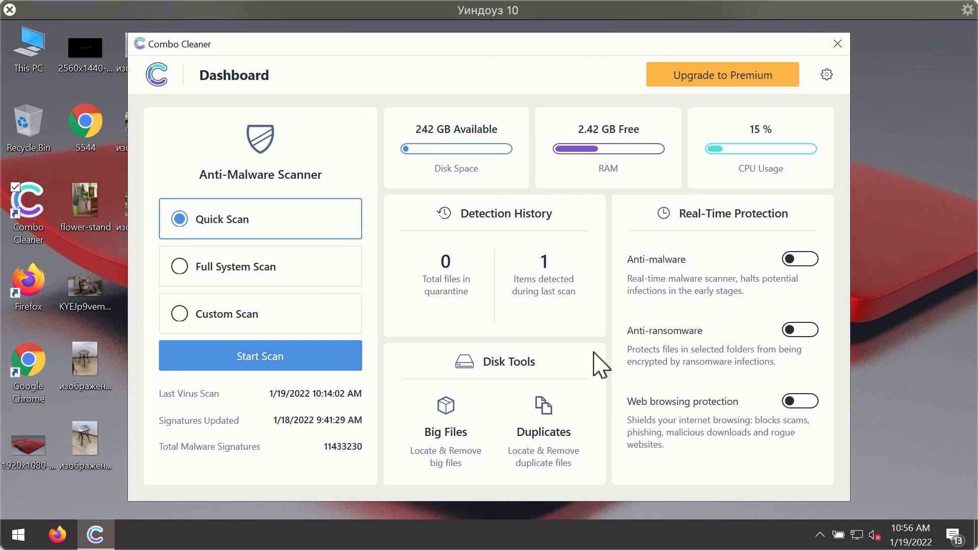
pyautogui.moveTo(641, 156)
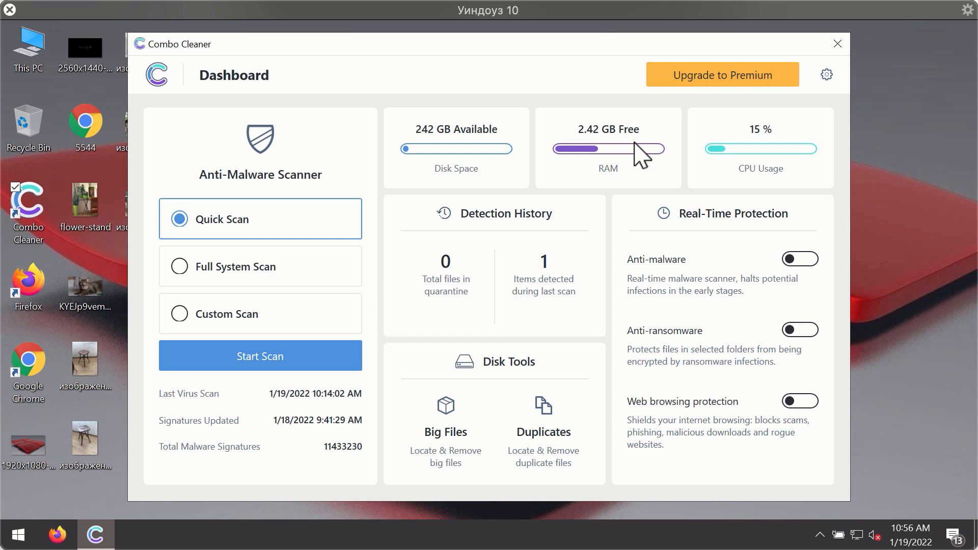
pyautogui.moveTo(278, 253)
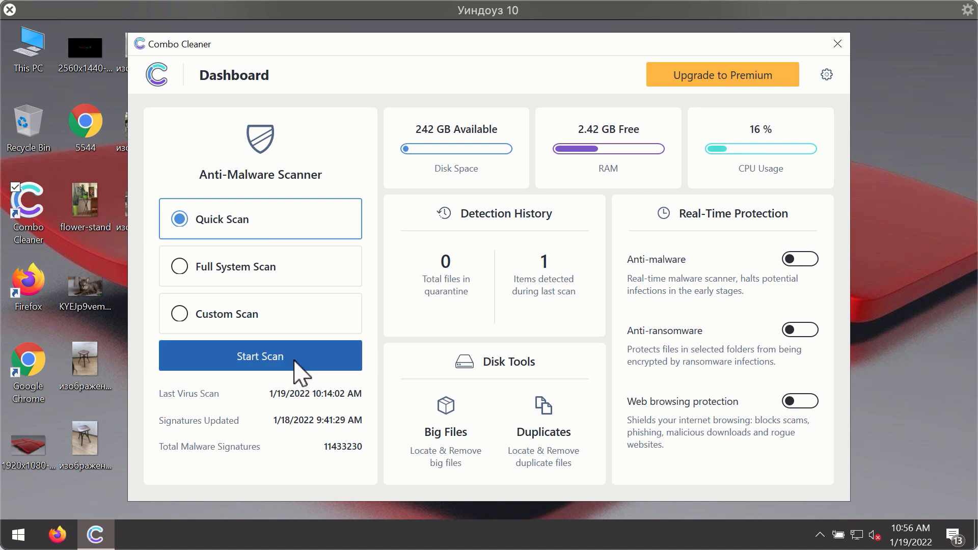
# Start the Quick Scan from the Combo Cleaner dashboard
pyautogui.click(259, 356)
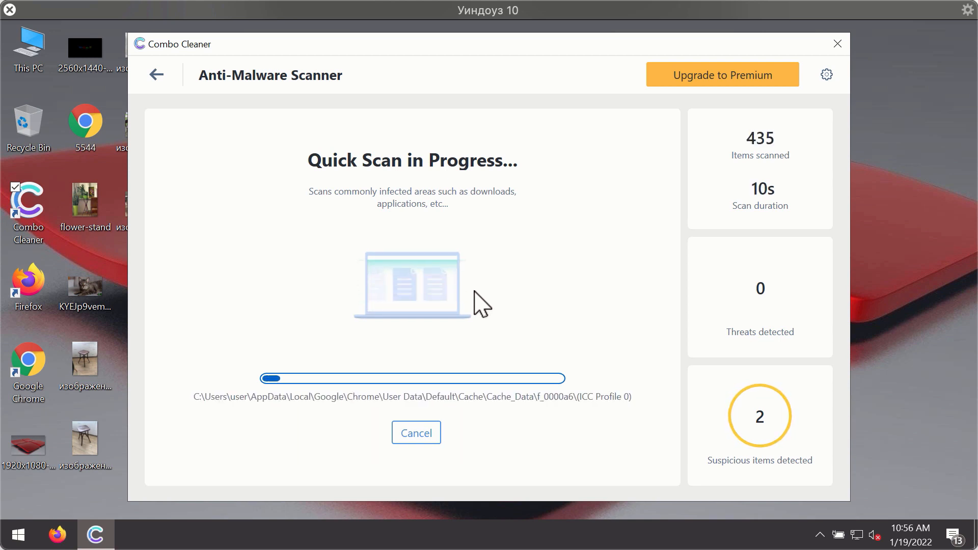
pyautogui.moveTo(610, 287)
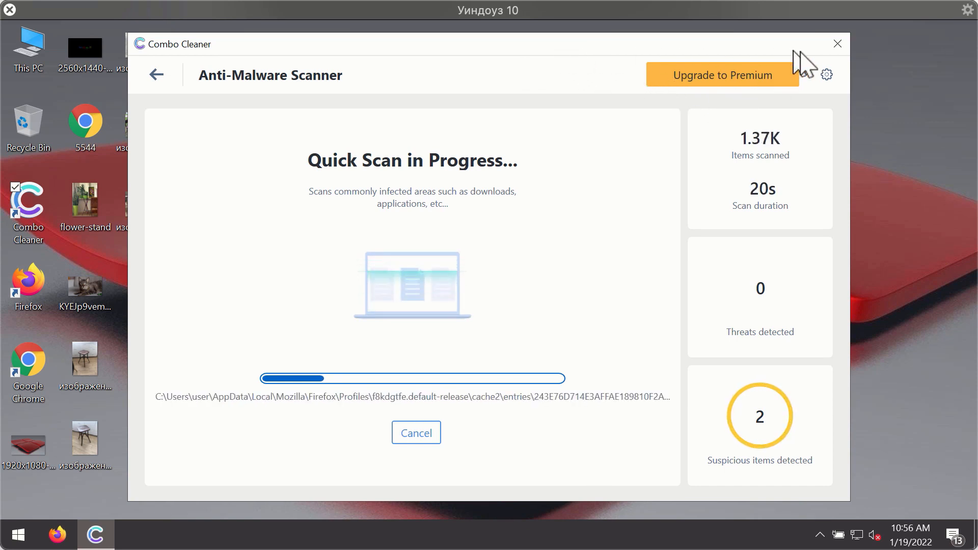
# View the general and Anti-Ransomware settings, then return to the Dashboard
pyautogui.click(826, 75)
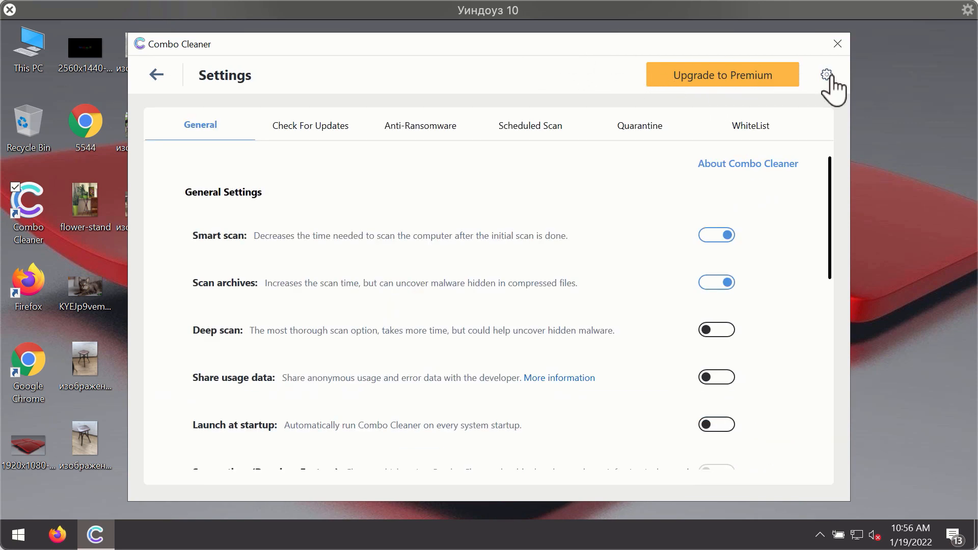
pyautogui.moveTo(412, 128)
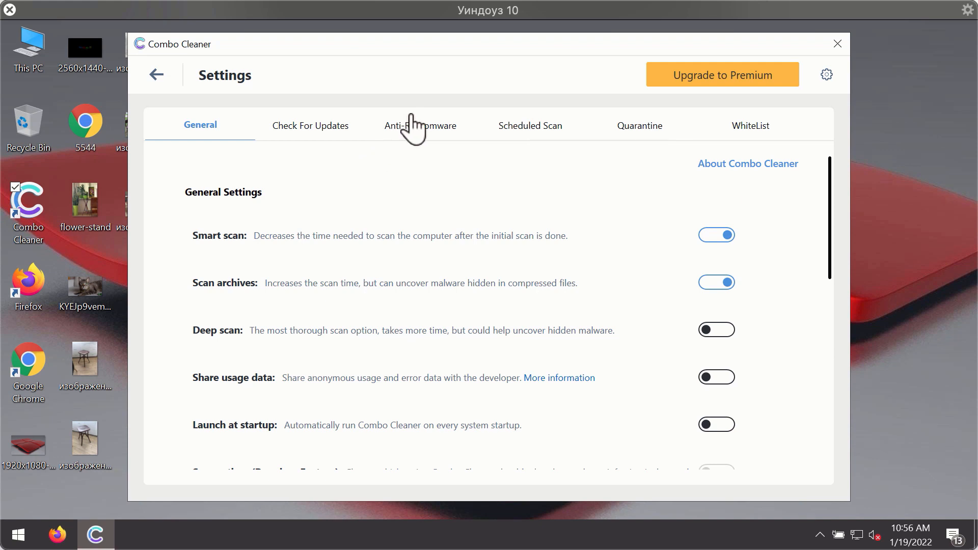
pyautogui.moveTo(413, 139)
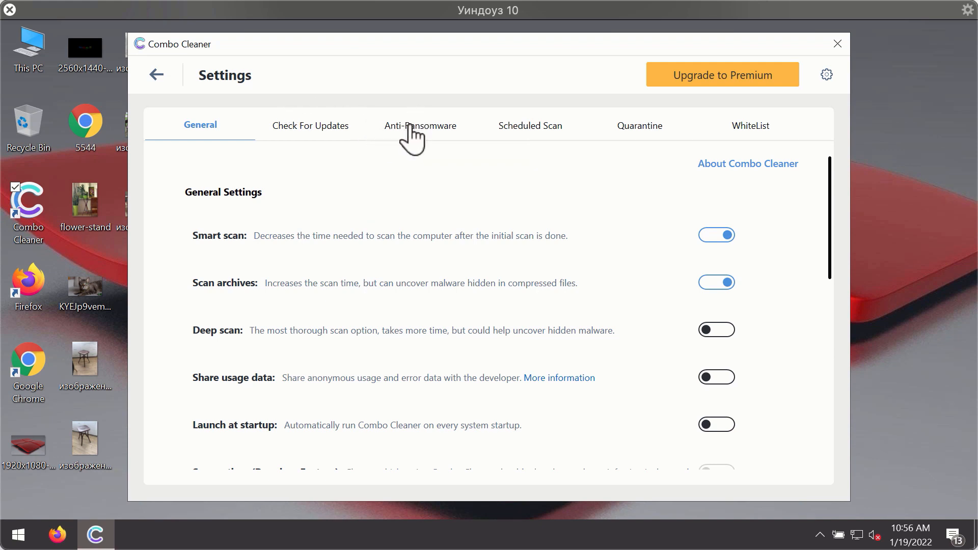
pyautogui.click(420, 125)
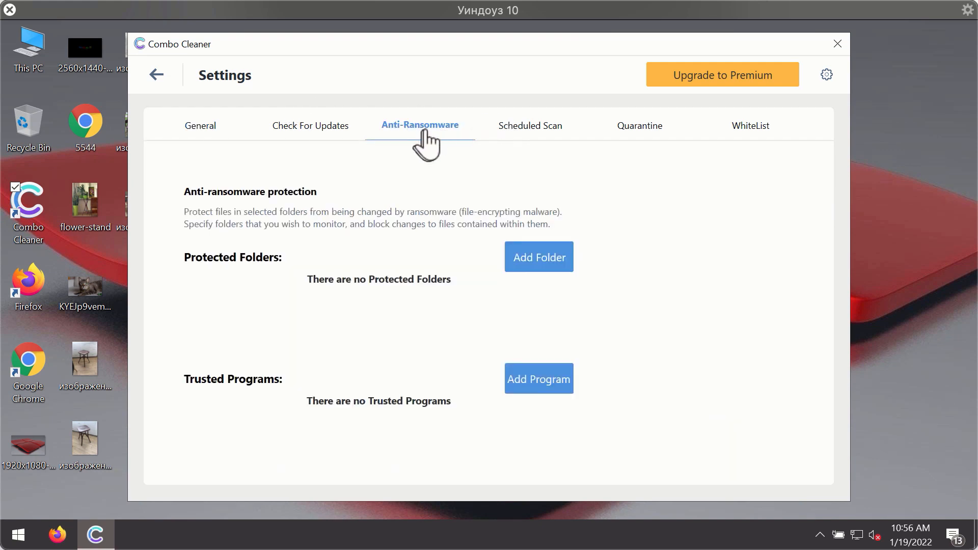
pyautogui.moveTo(405, 134)
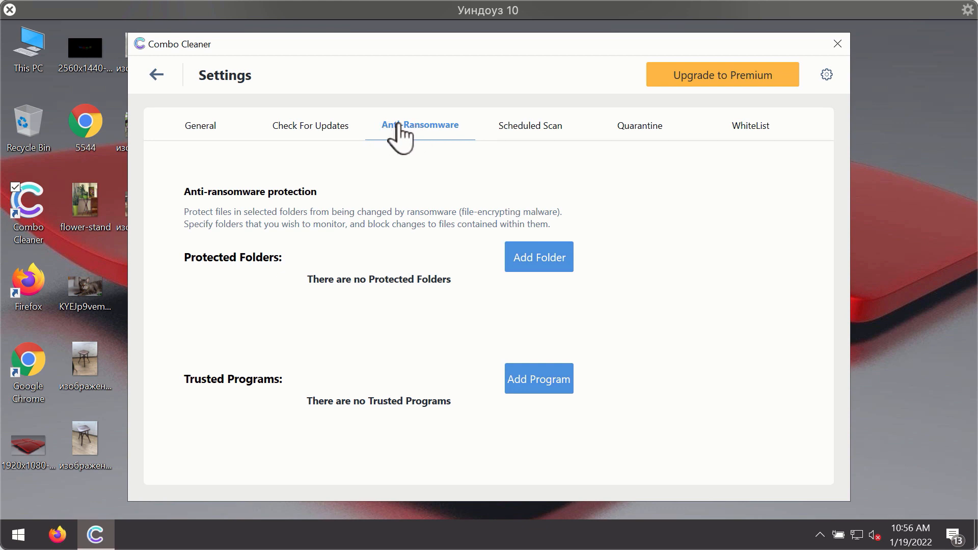
pyautogui.moveTo(529, 106)
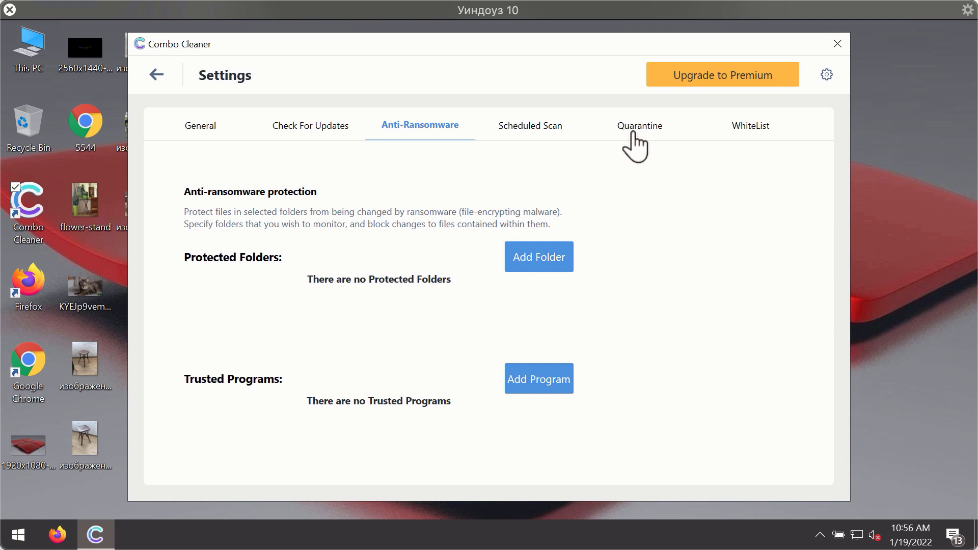
pyautogui.moveTo(604, 67)
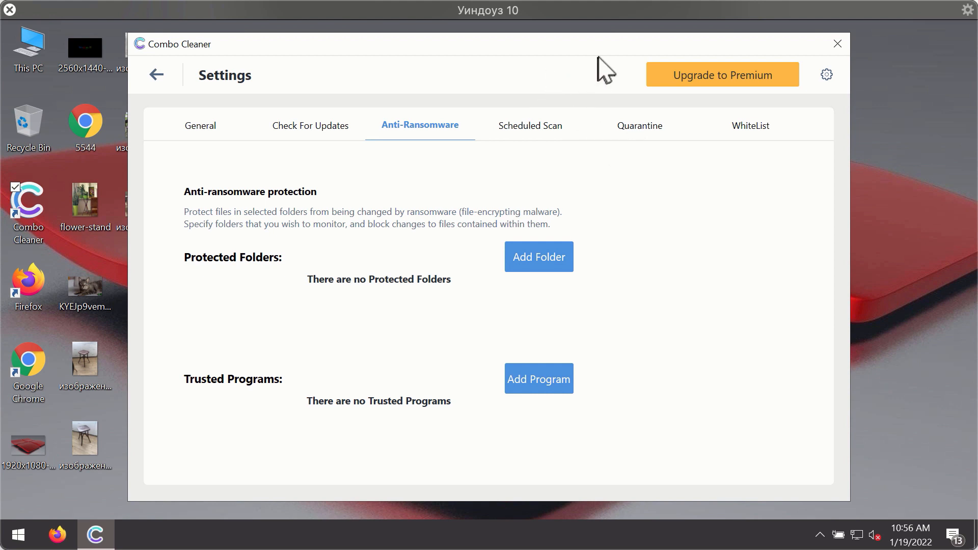
pyautogui.moveTo(236, 100)
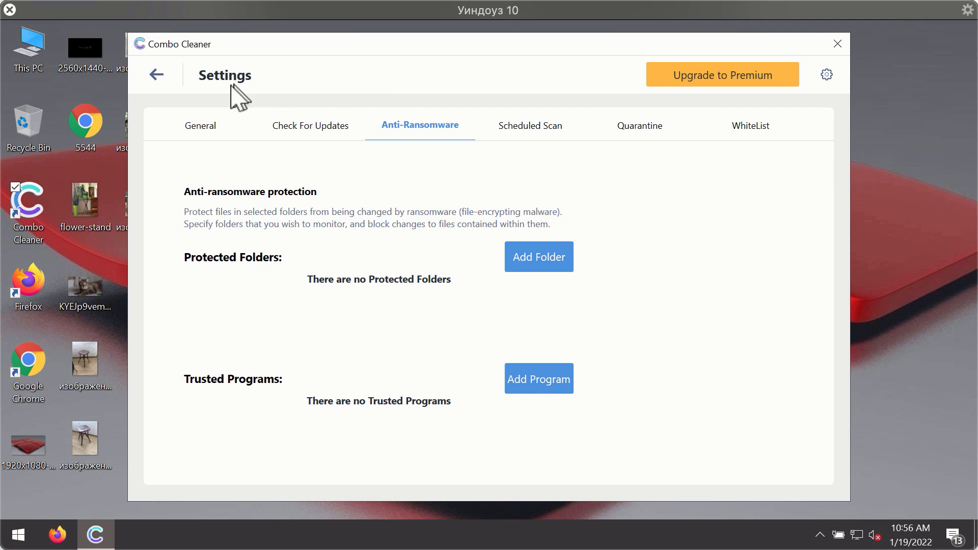
pyautogui.click(156, 74)
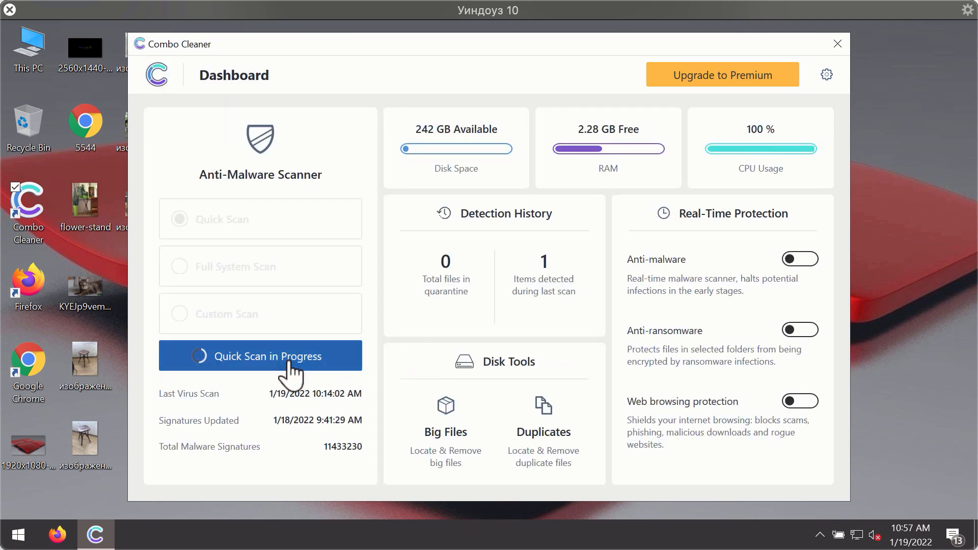
# Reopen the quick scan progress page, which lists the news-central.org and topraw.net threats
pyautogui.click(260, 356)
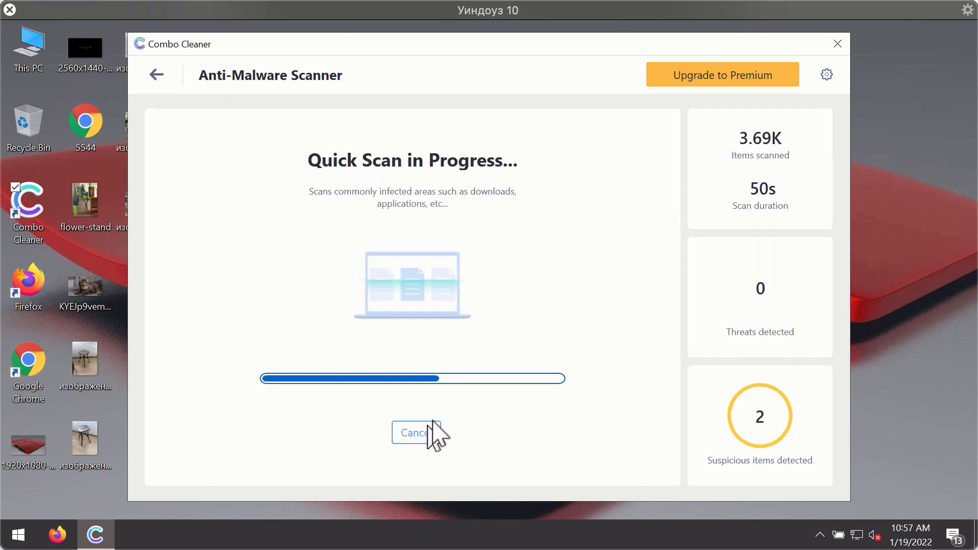
pyautogui.click(412, 432)
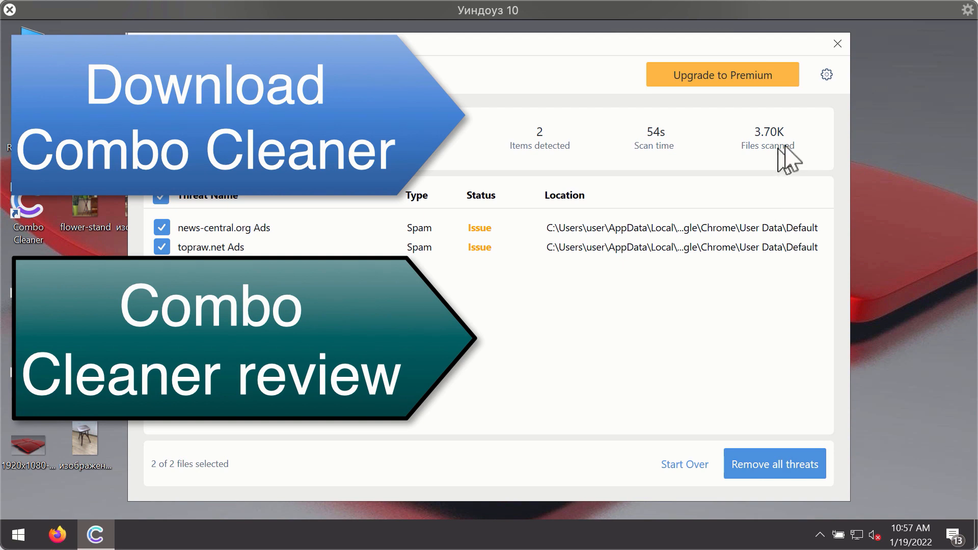
pyautogui.moveTo(720, 250)
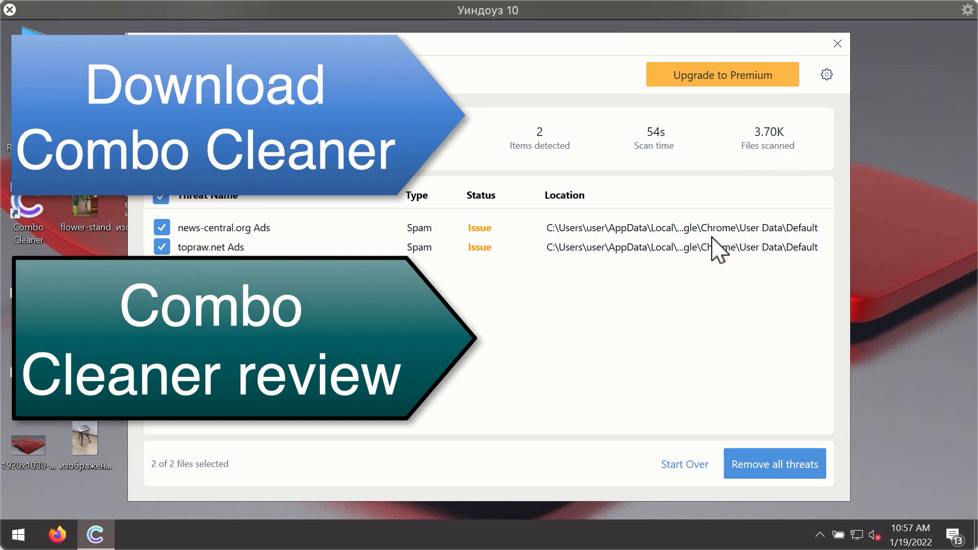
pyautogui.moveTo(667, 228)
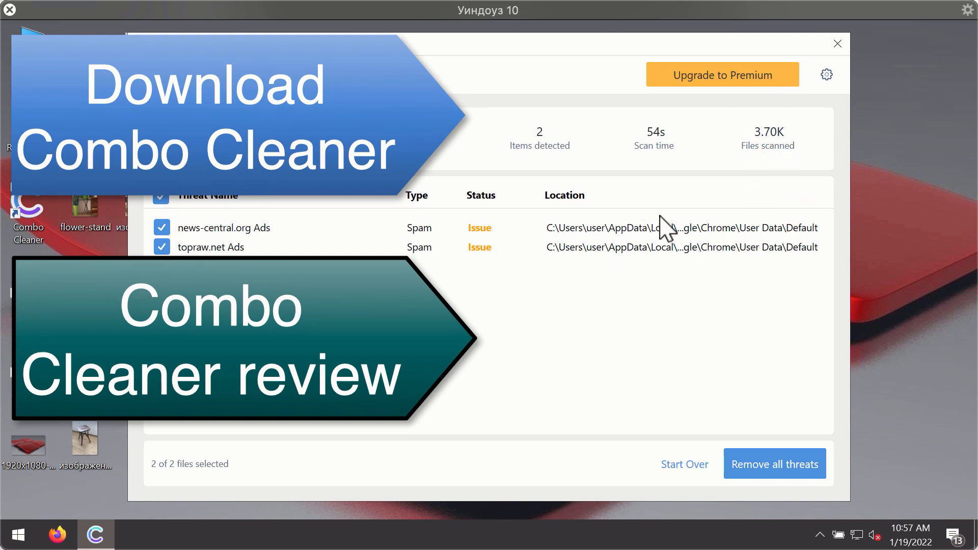